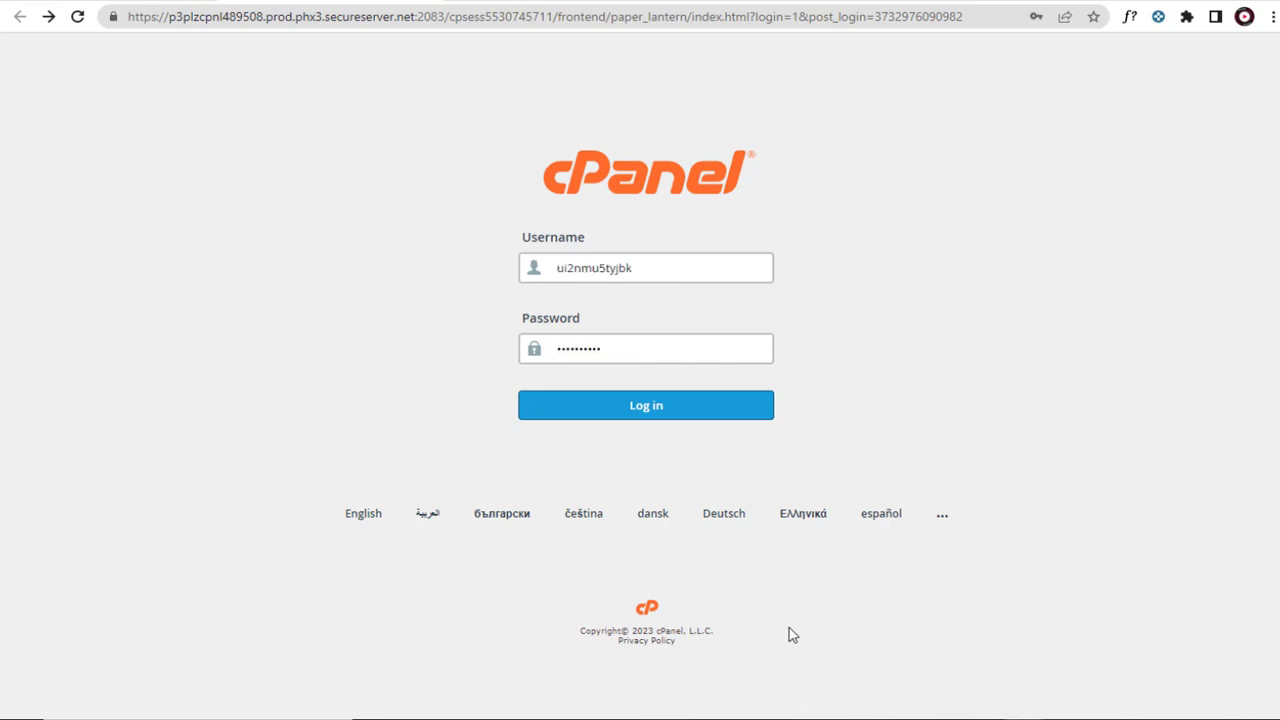
Log in to cPanel with the pre-filled credentials to reach the dashboard
left_click(644, 404)
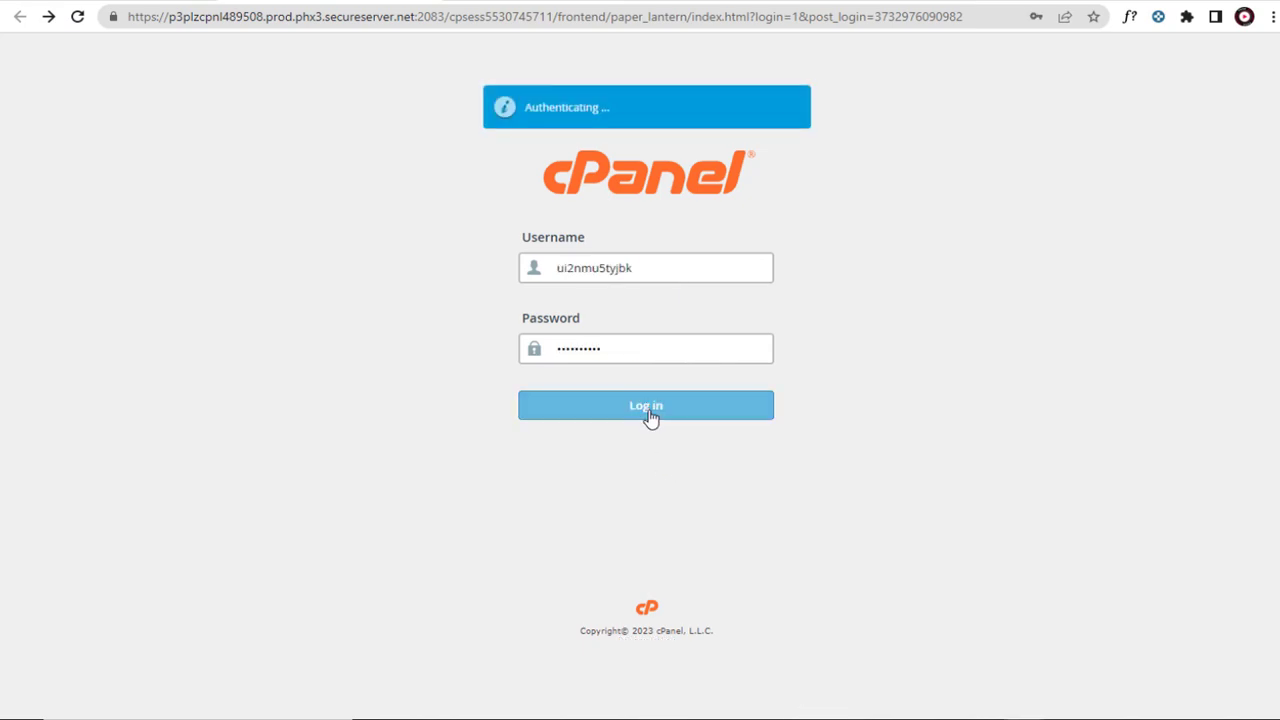
left_click(646, 404)
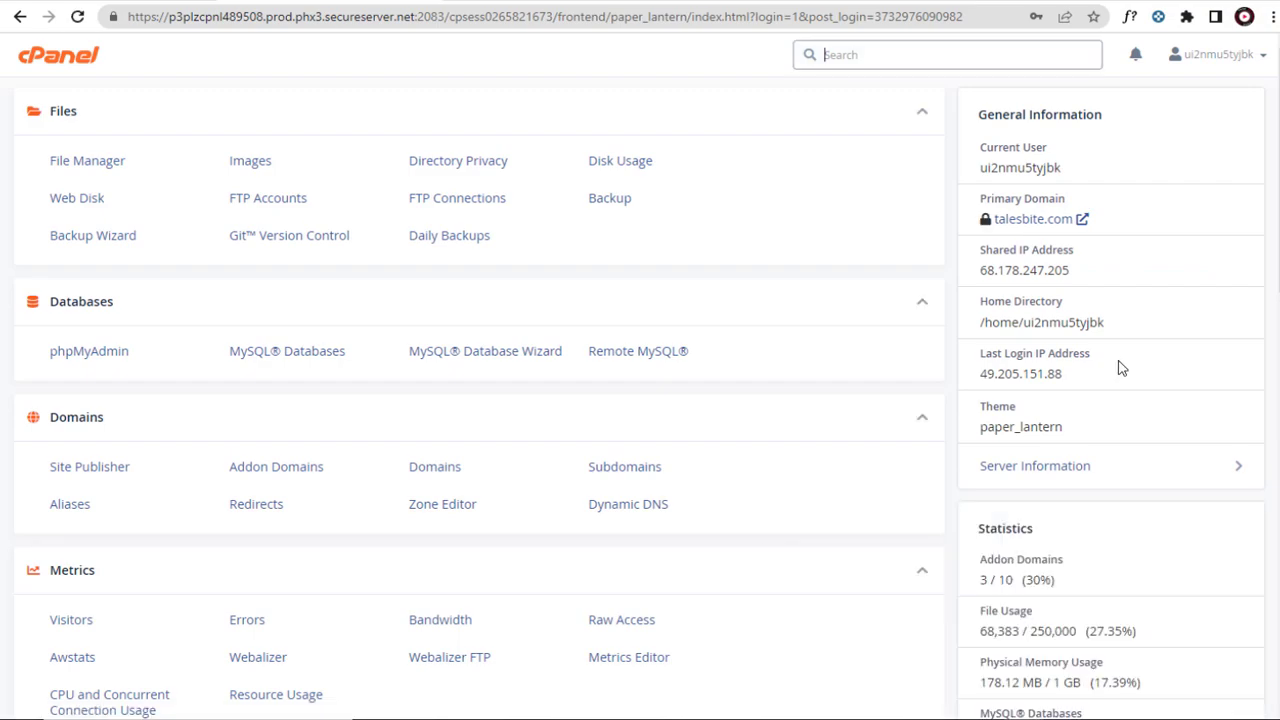
scroll("down", 3)
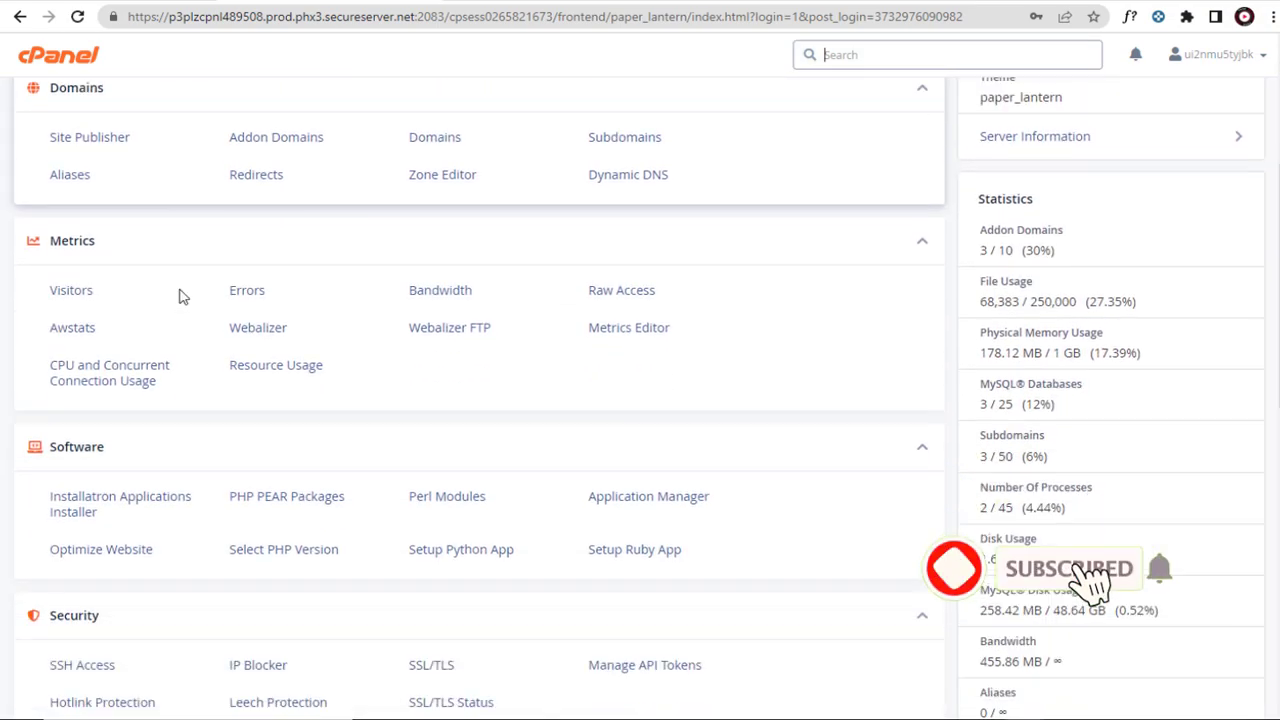
scroll("down", 3)
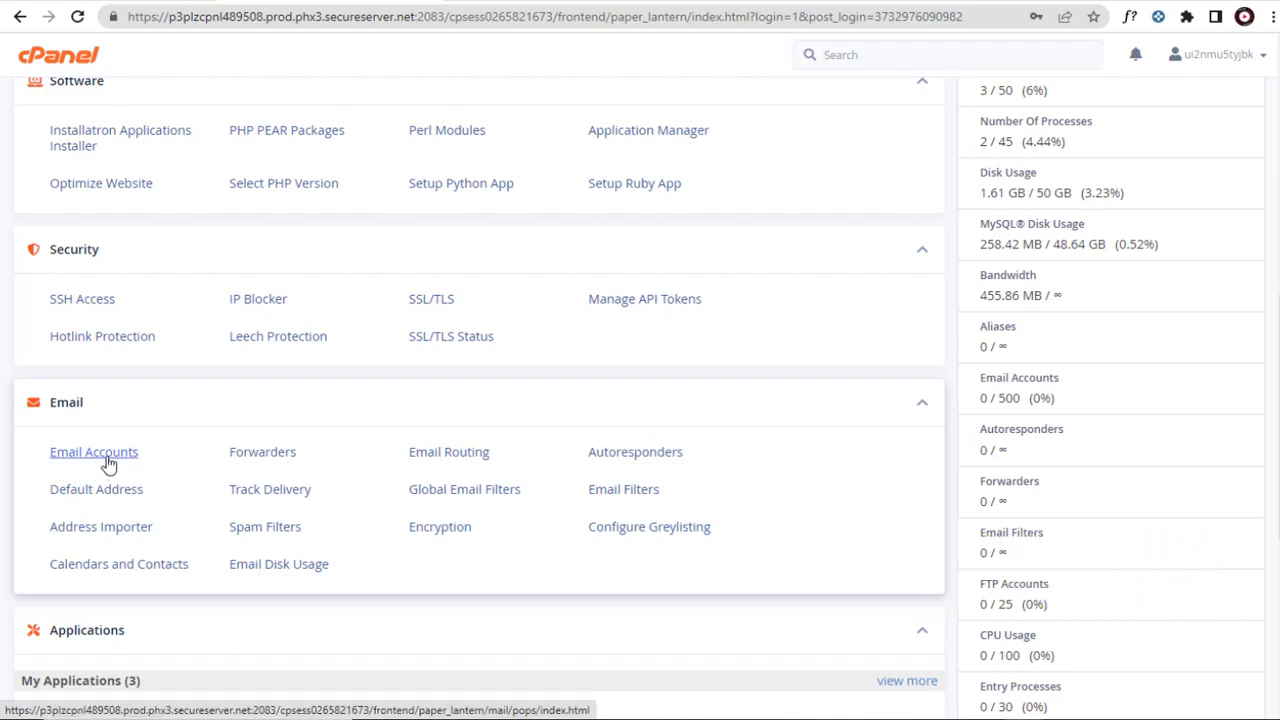
left_click(92, 452)
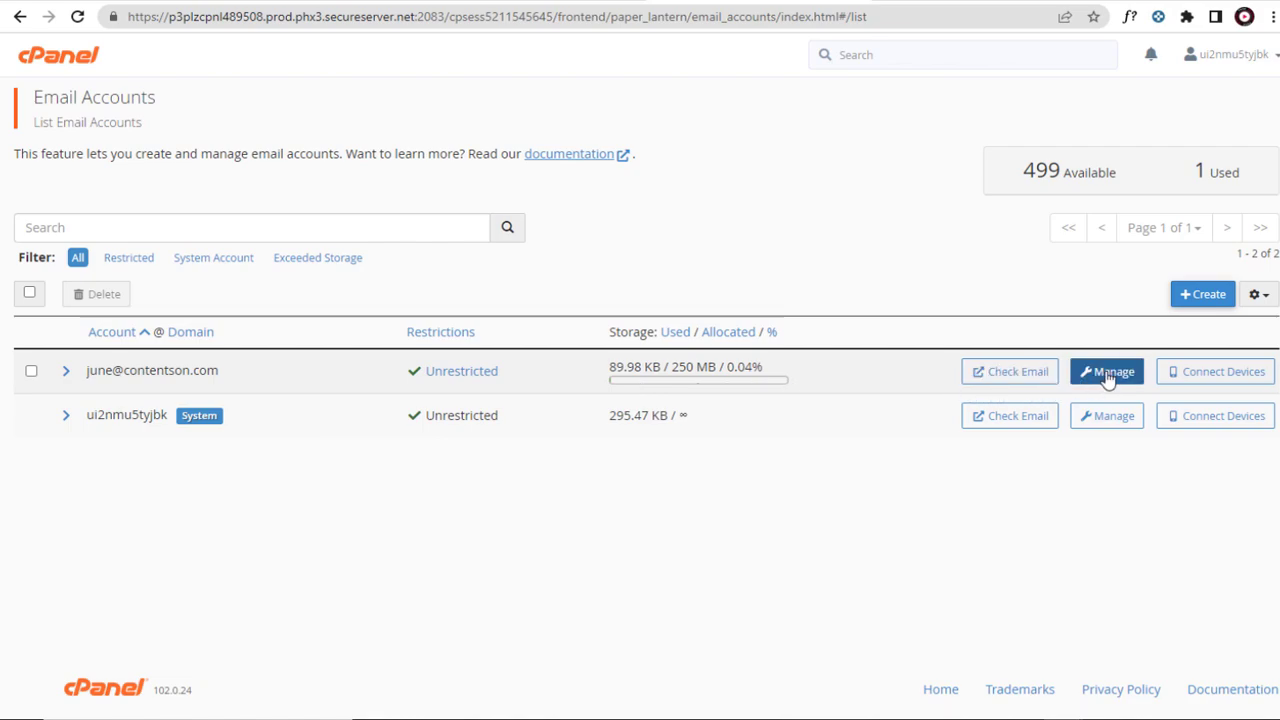
left_click(1106, 370)
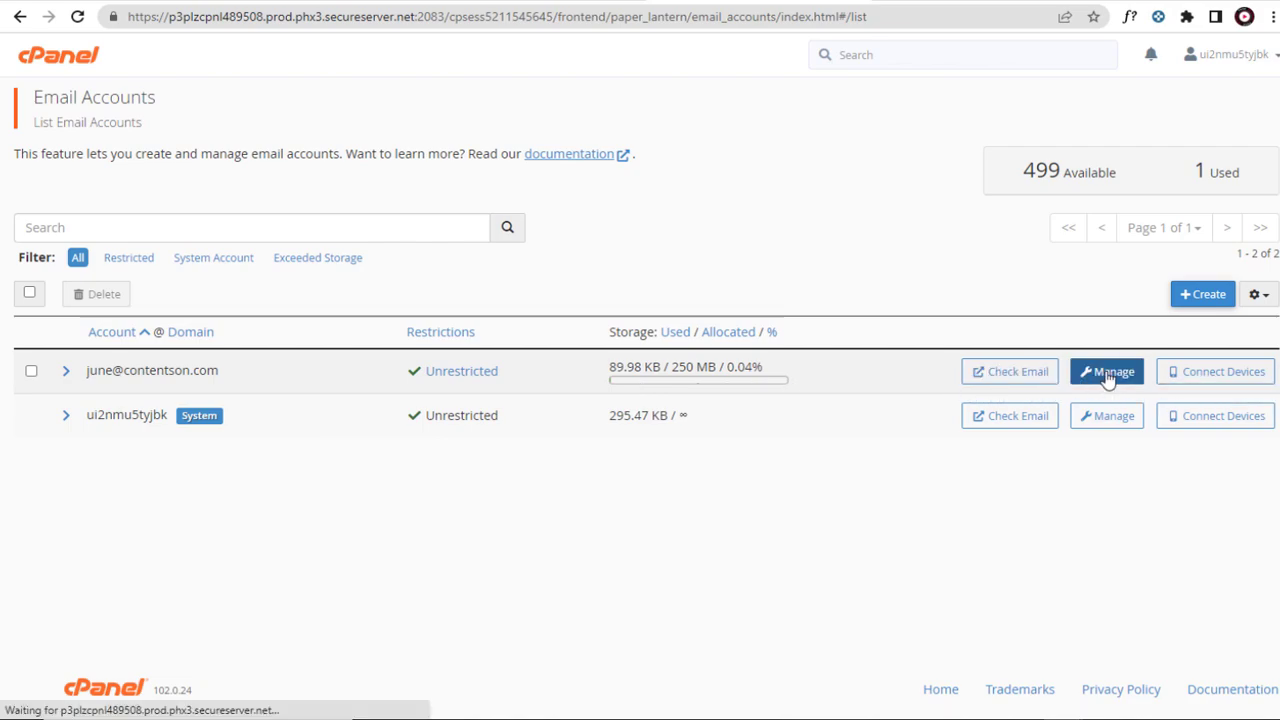
left_click(1106, 370)
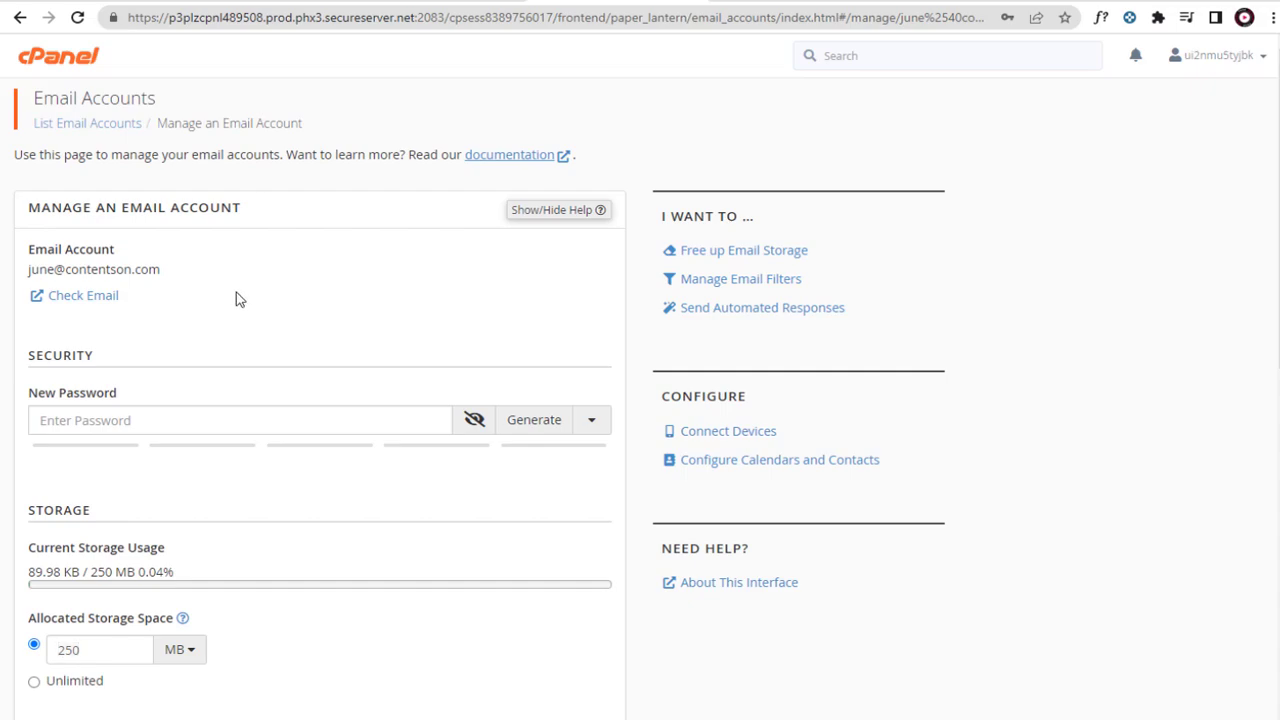
Set Receiving Incoming Mail, Sending Outgoing Email and Logging In all to Suspend
scroll("down", 3)
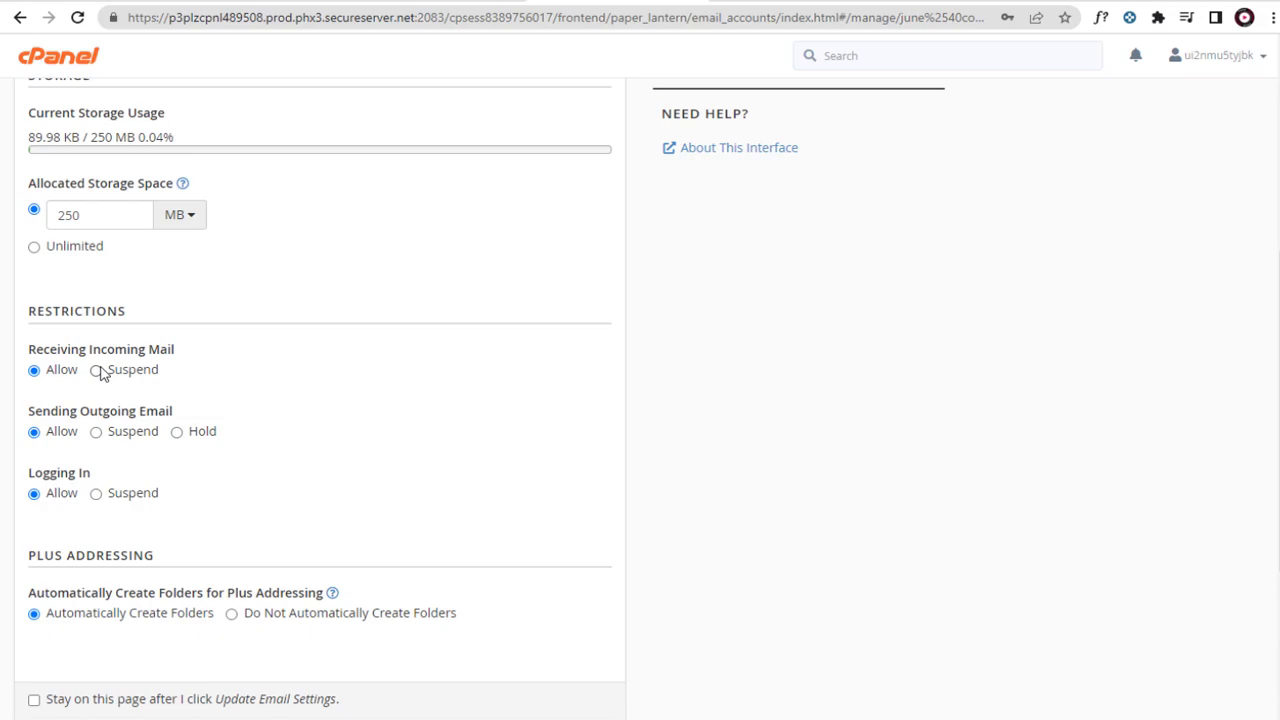
left_click(96, 368)
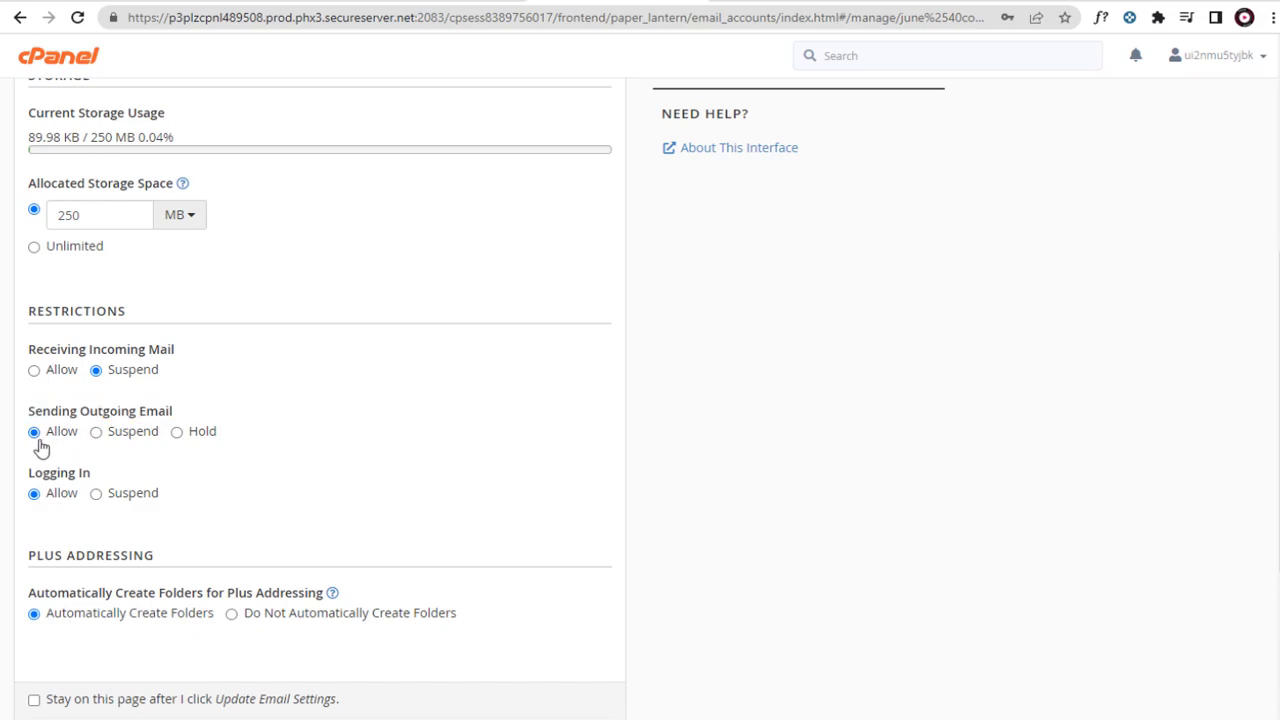
left_click(96, 432)
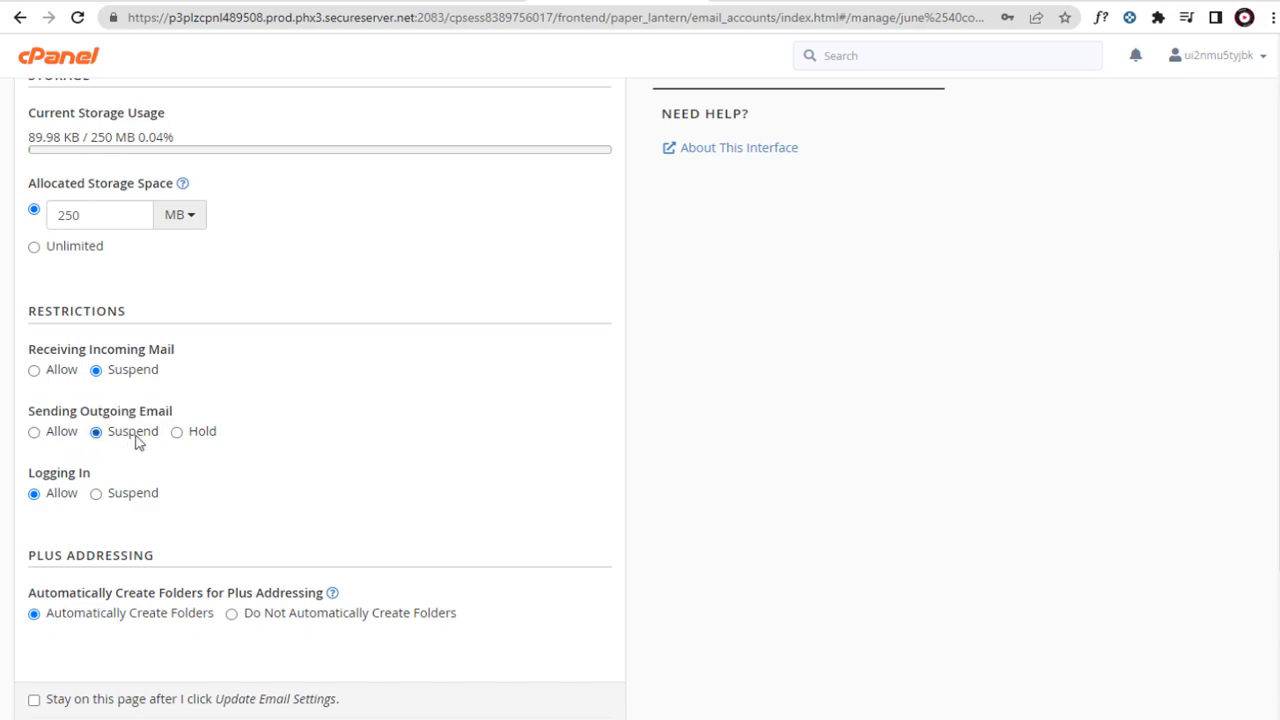
left_click(176, 432)
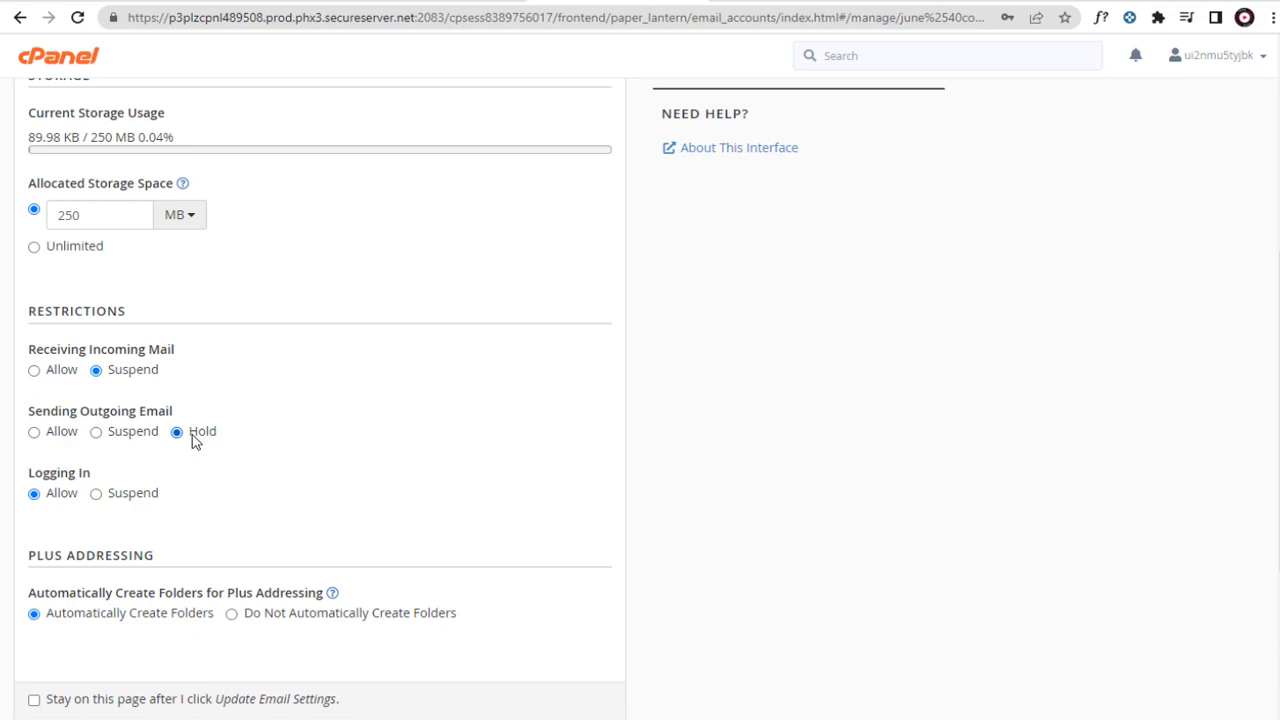
left_click(96, 432)
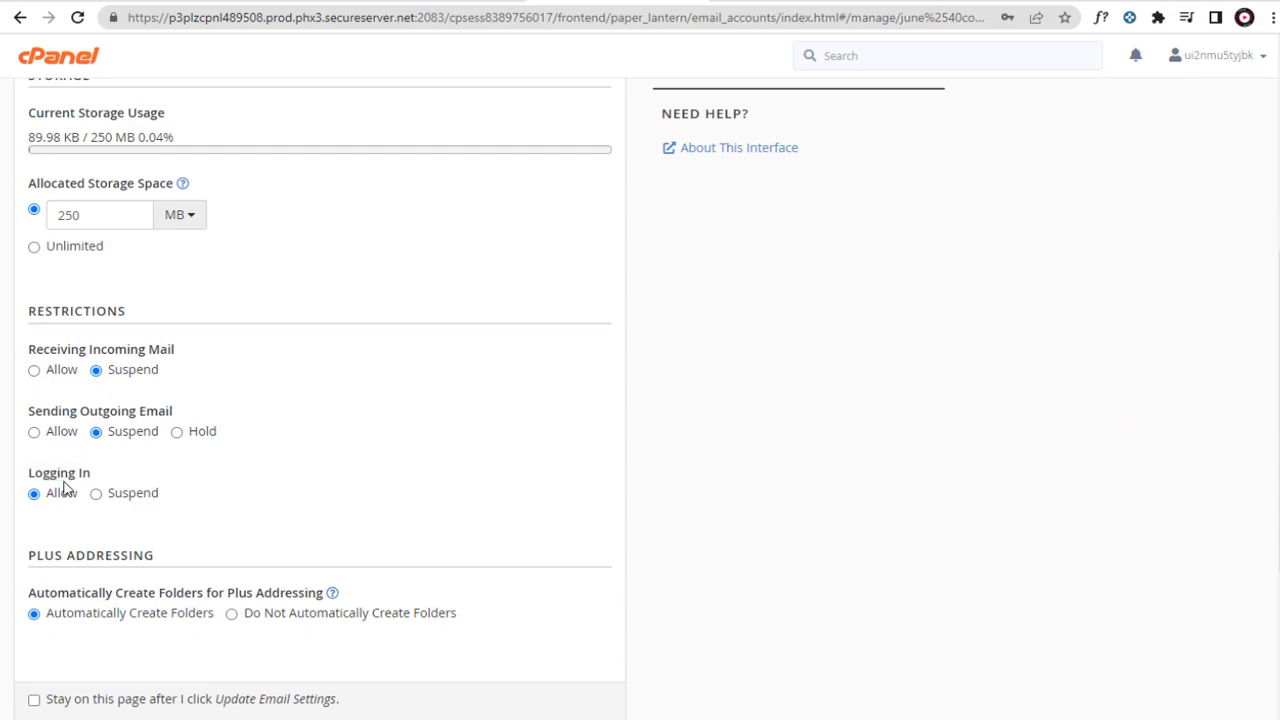
left_click(96, 492)
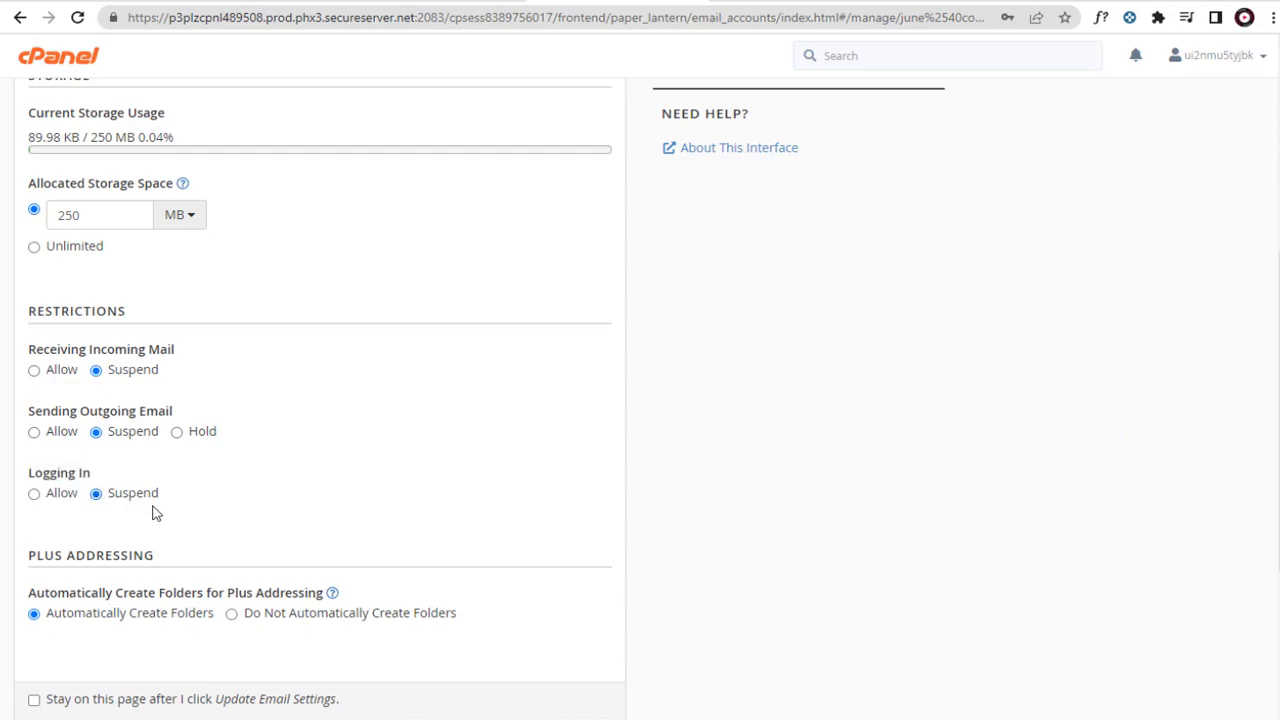
scroll("down", 3)
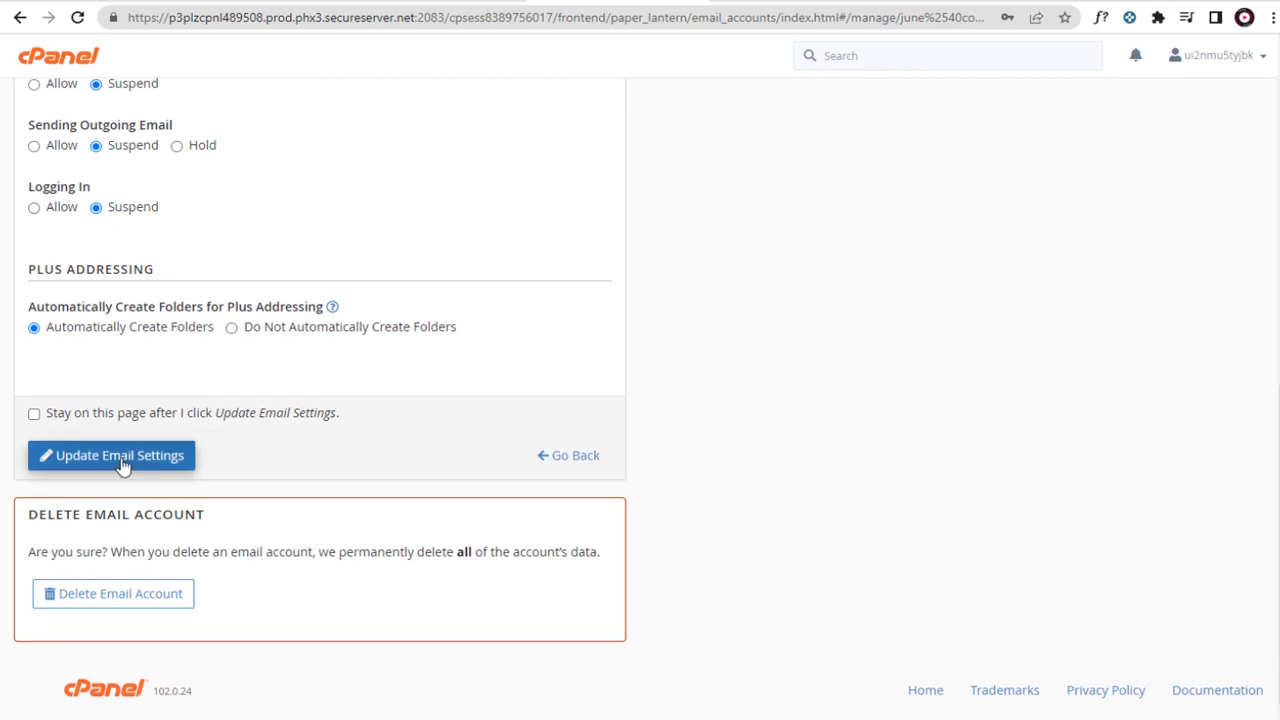
left_click(120, 456)
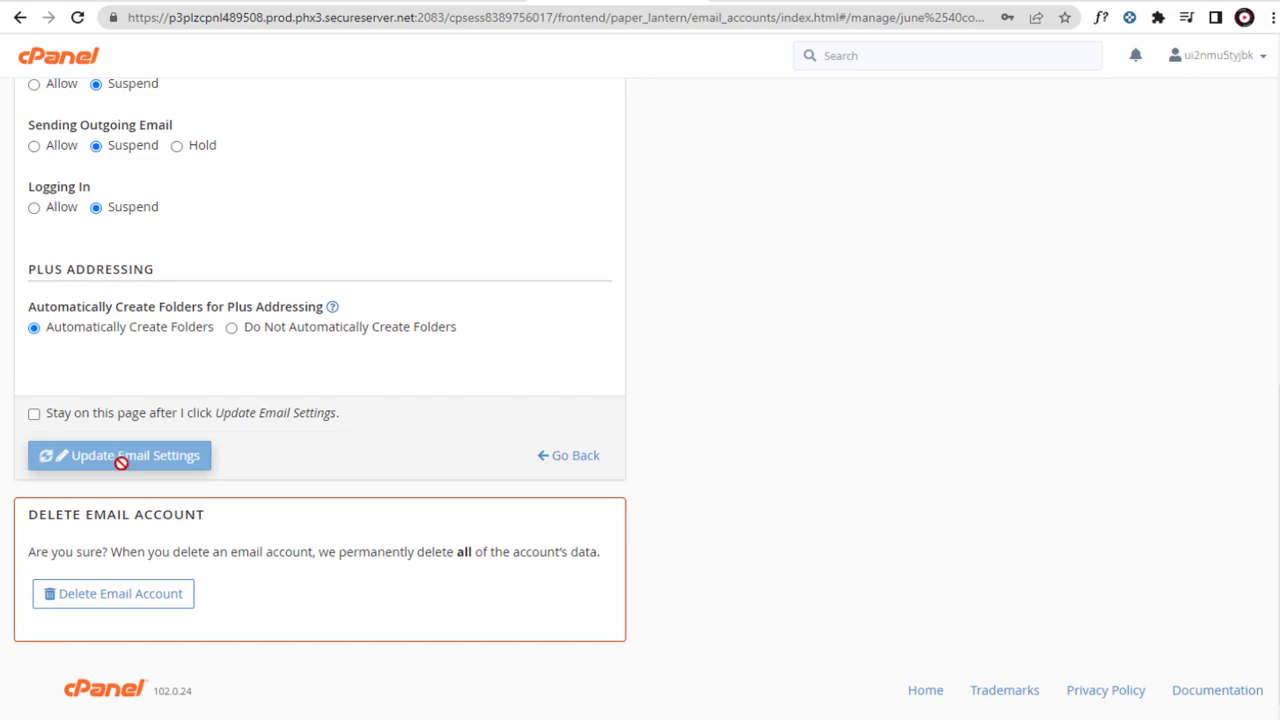
left_click(120, 456)
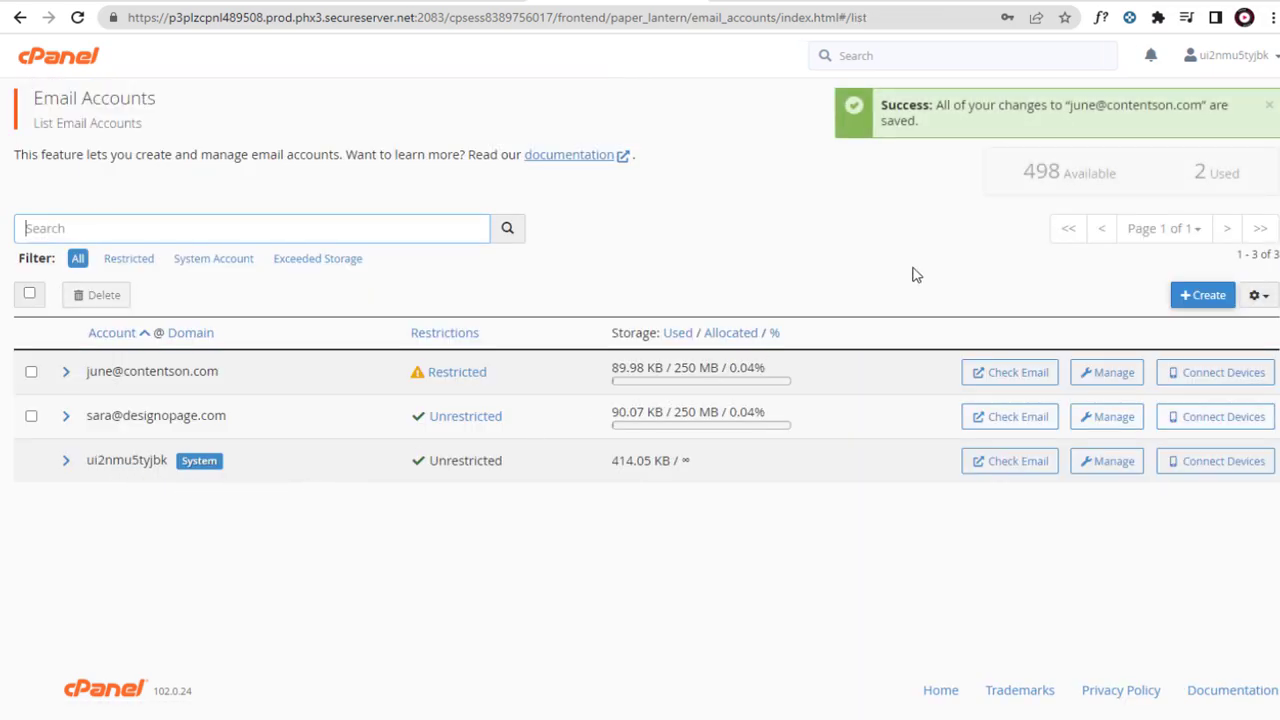